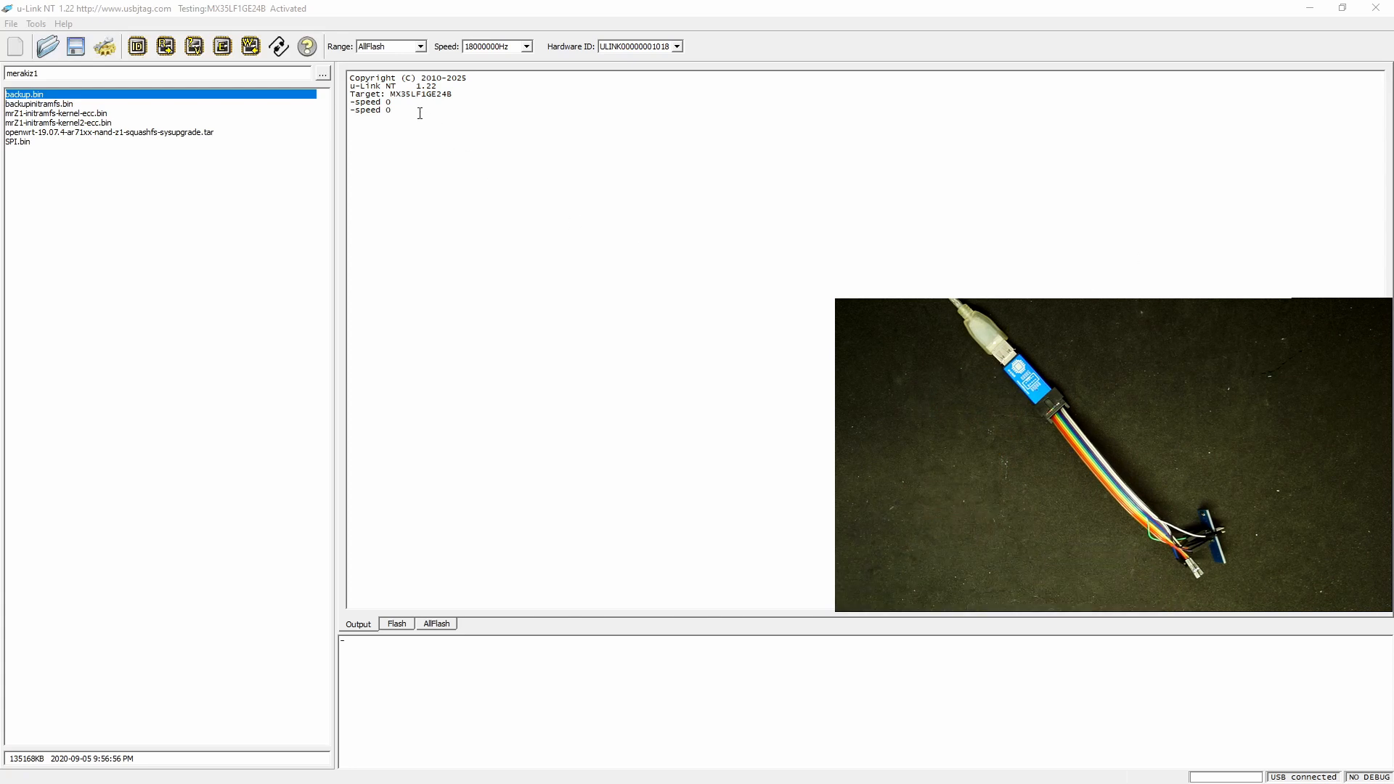
Step: Select the SPINand protocol with MX35LF1GE24B as target and show its configuration in the log
click(136, 46)
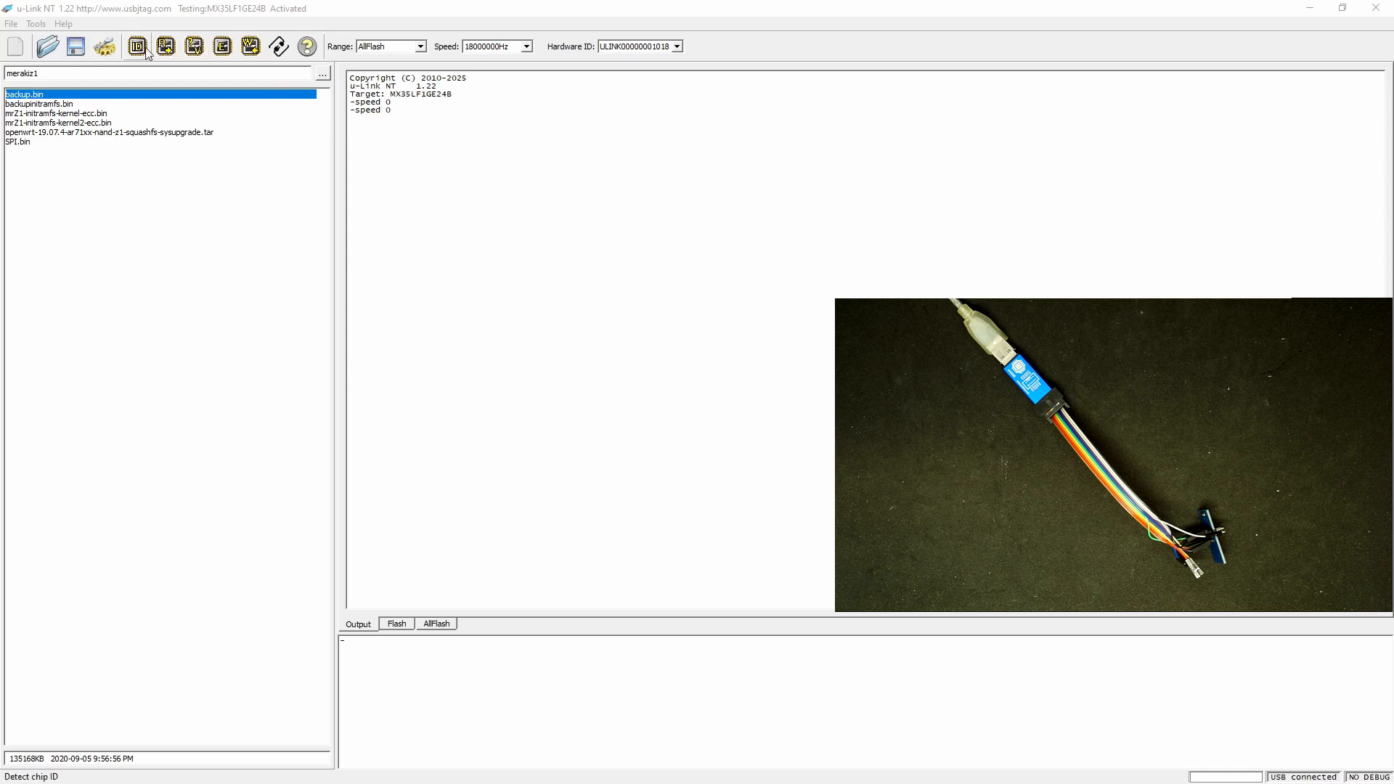
click(137, 46)
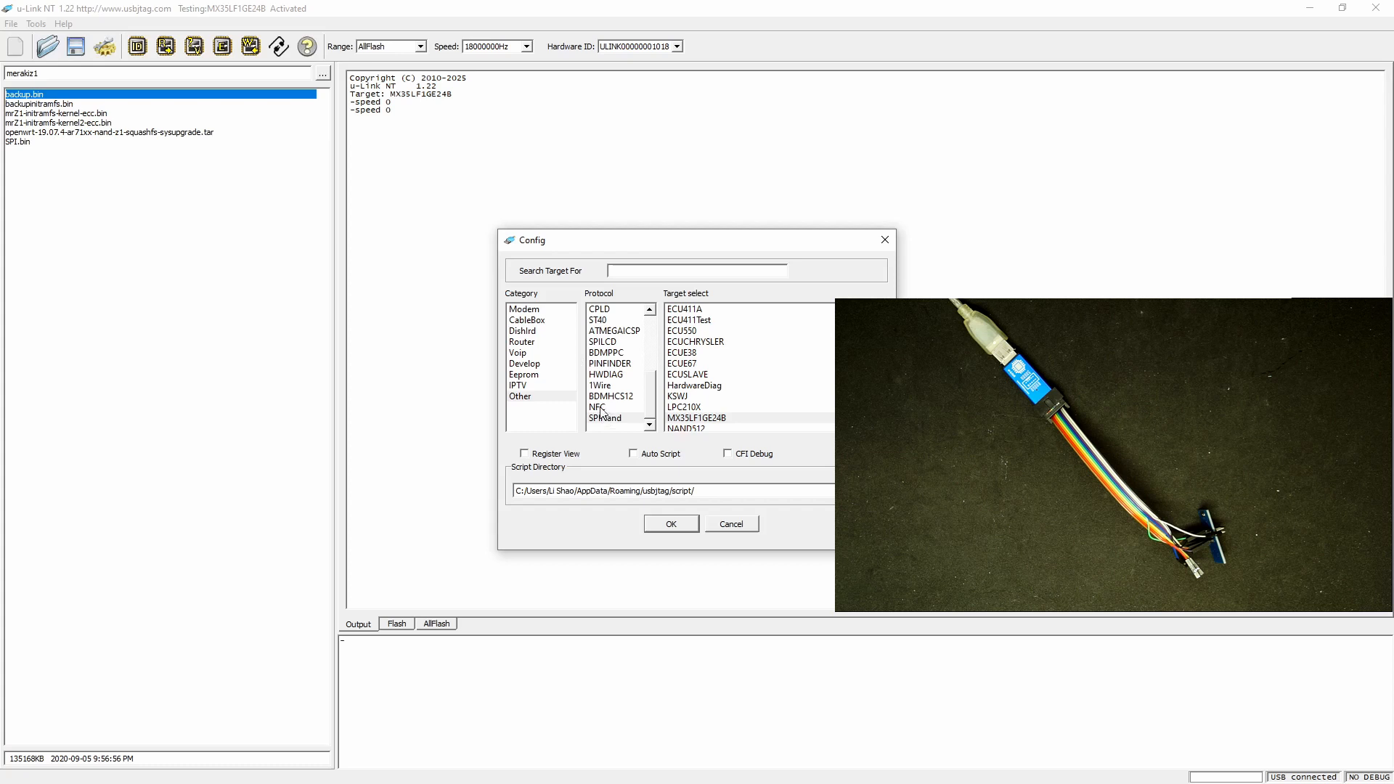
click(607, 418)
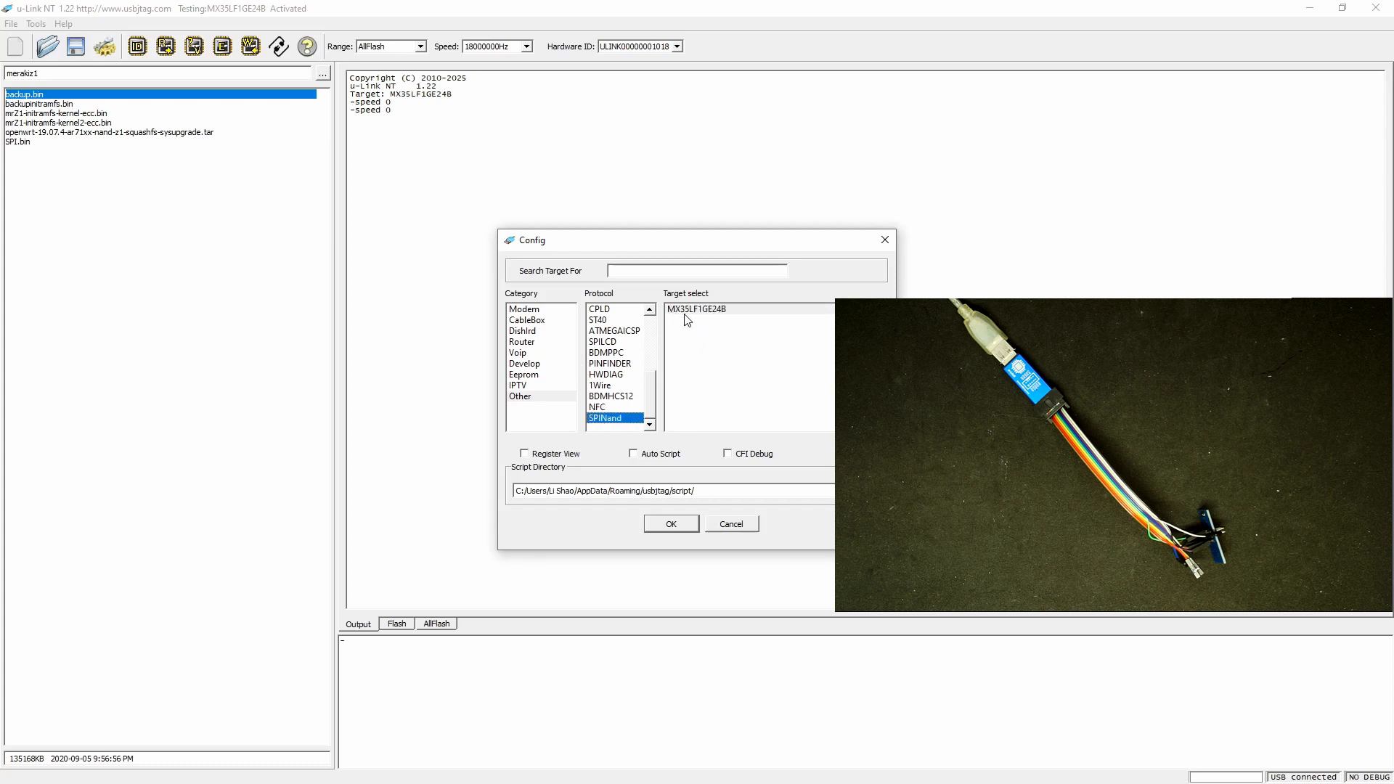
mouse_move(704, 318)
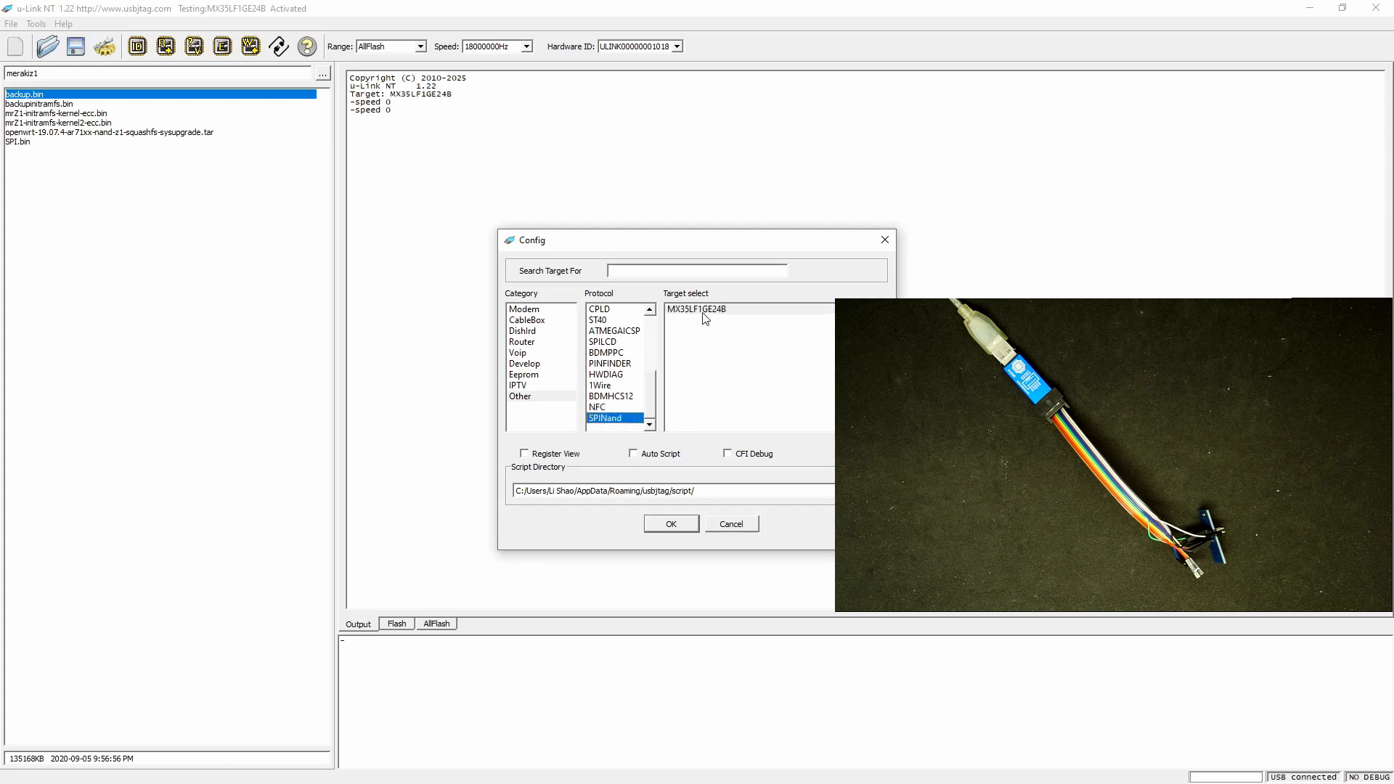
mouse_move(885, 240)
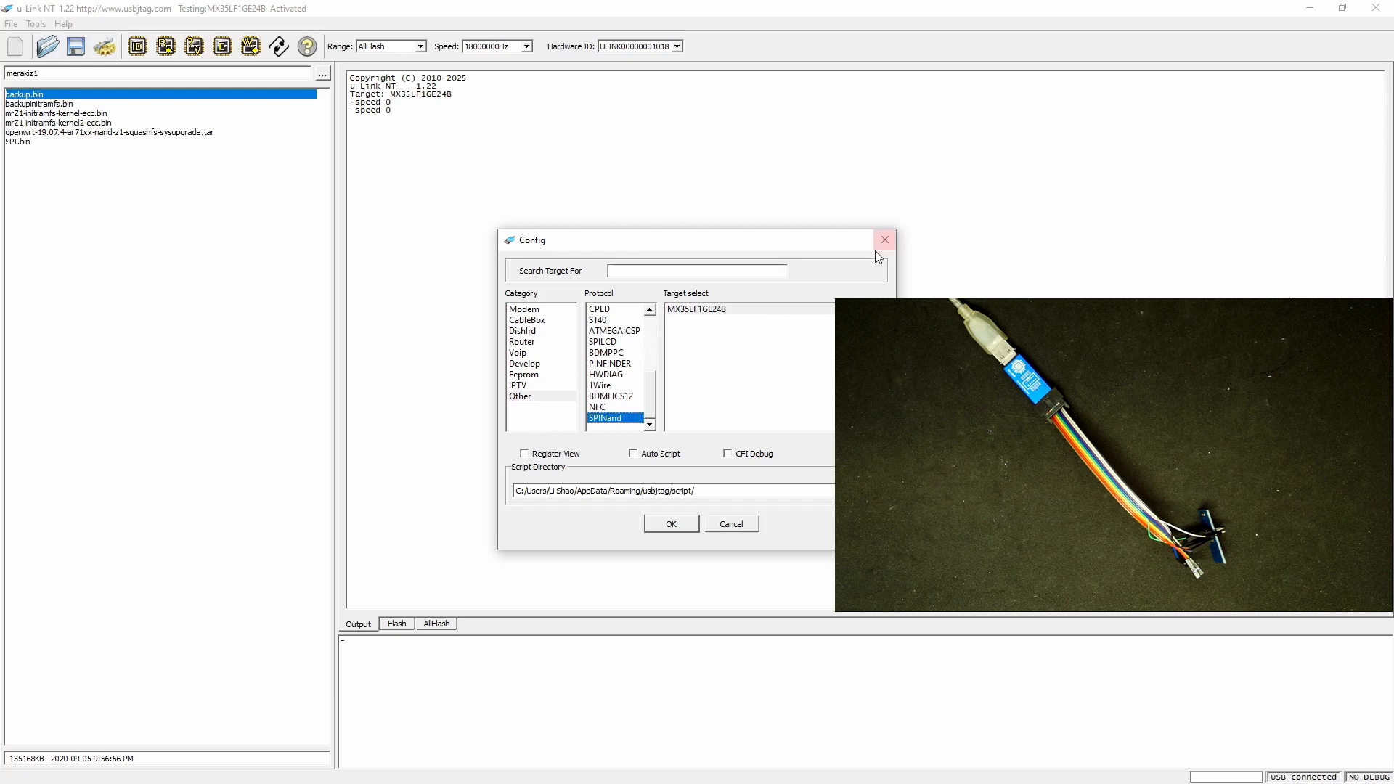
click(884, 239)
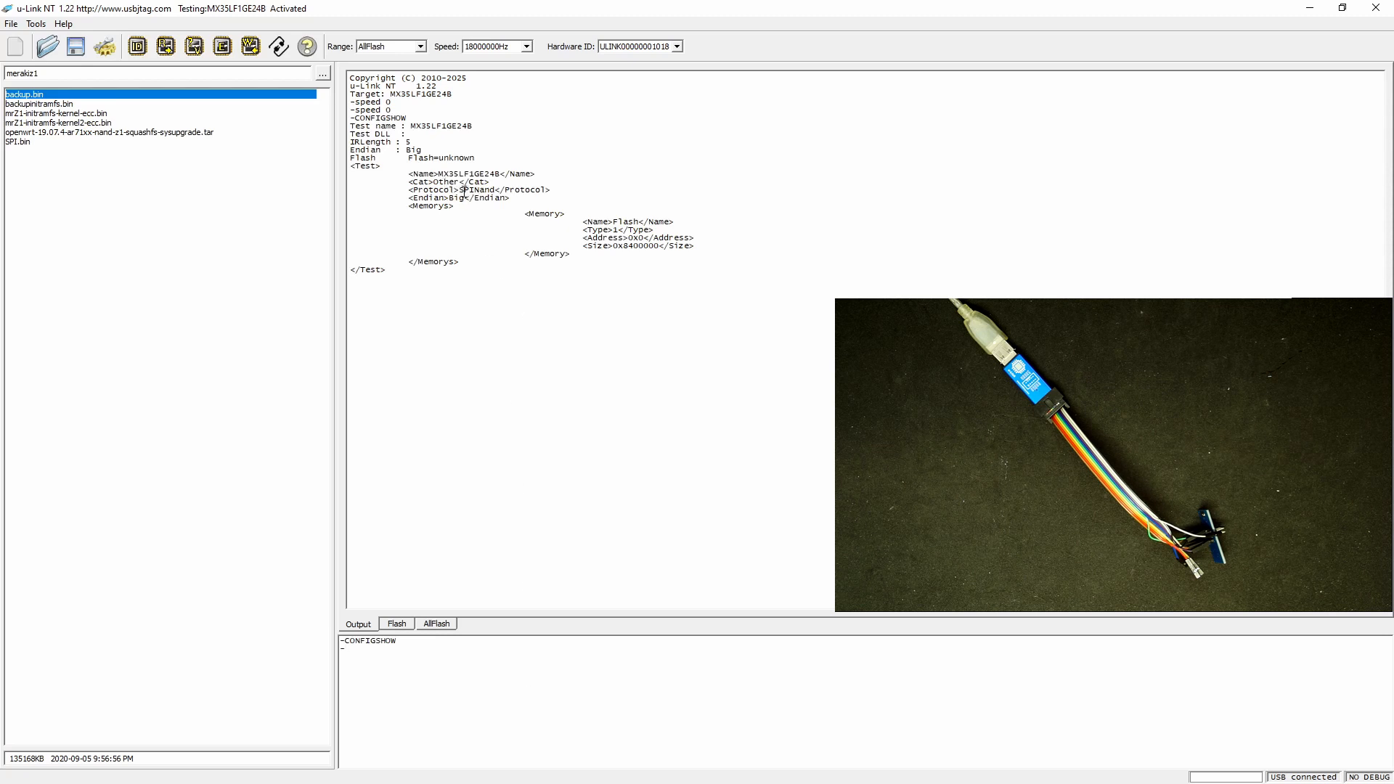
Step: Detect the connected flash chip, reported found at address 00000000
double_click(633, 247)
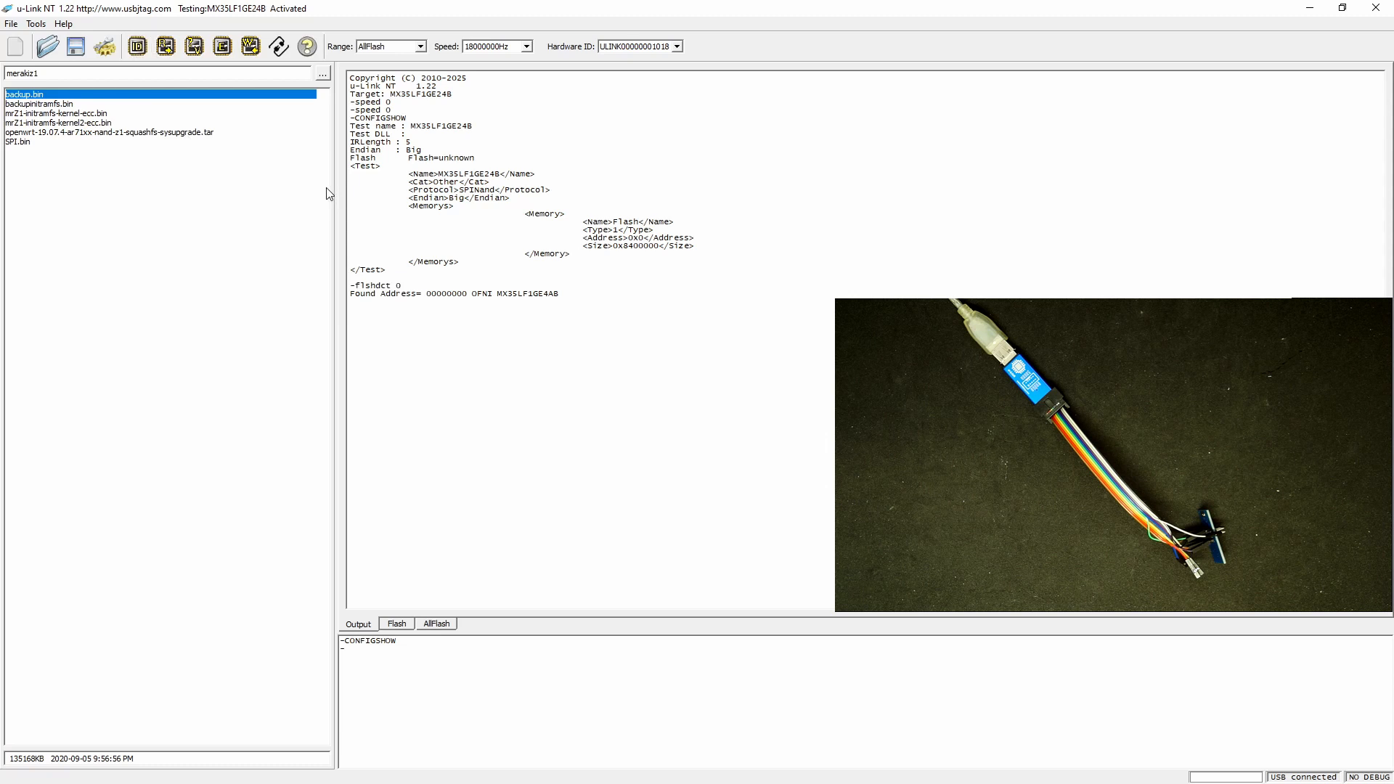
mouse_move(520, 264)
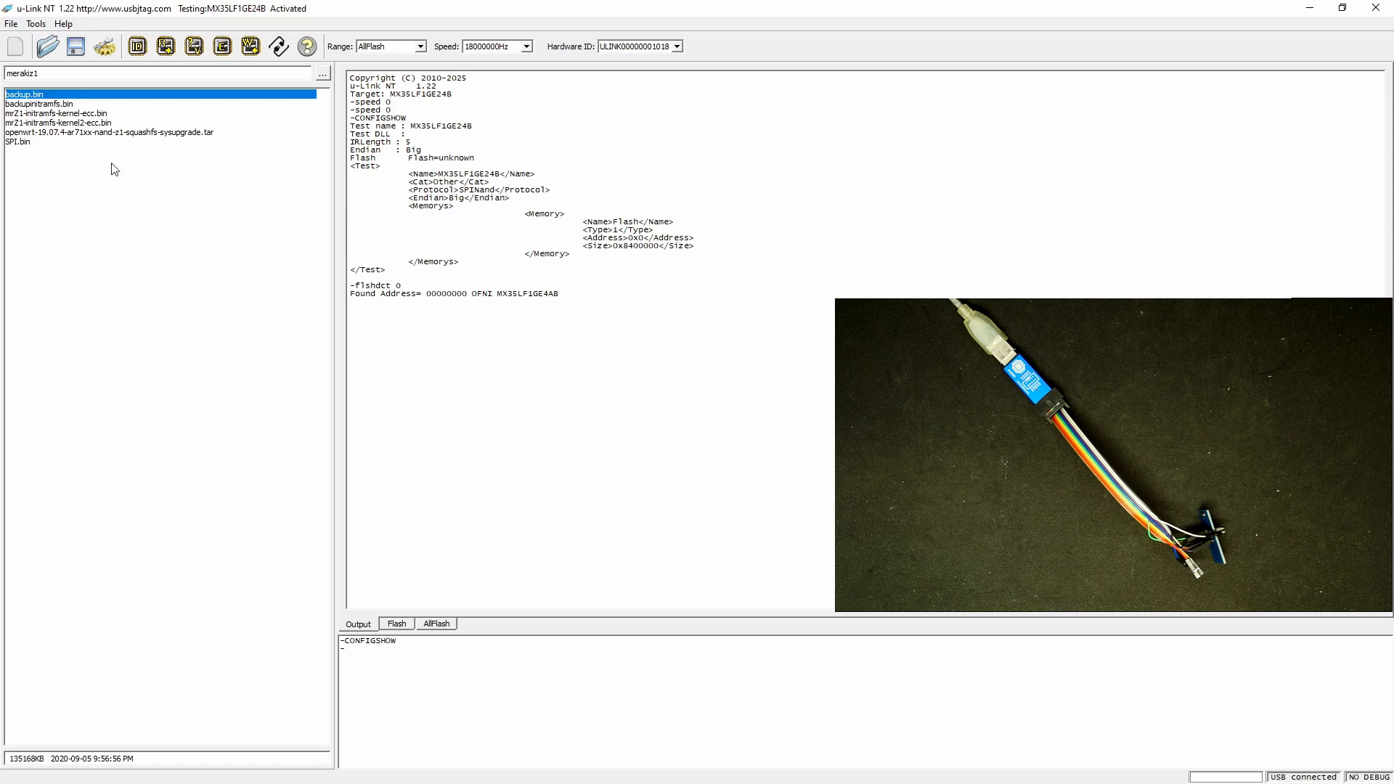
Step: Load SPI.bin, erase the chip's Flash region, then request programming it
click(17, 141)
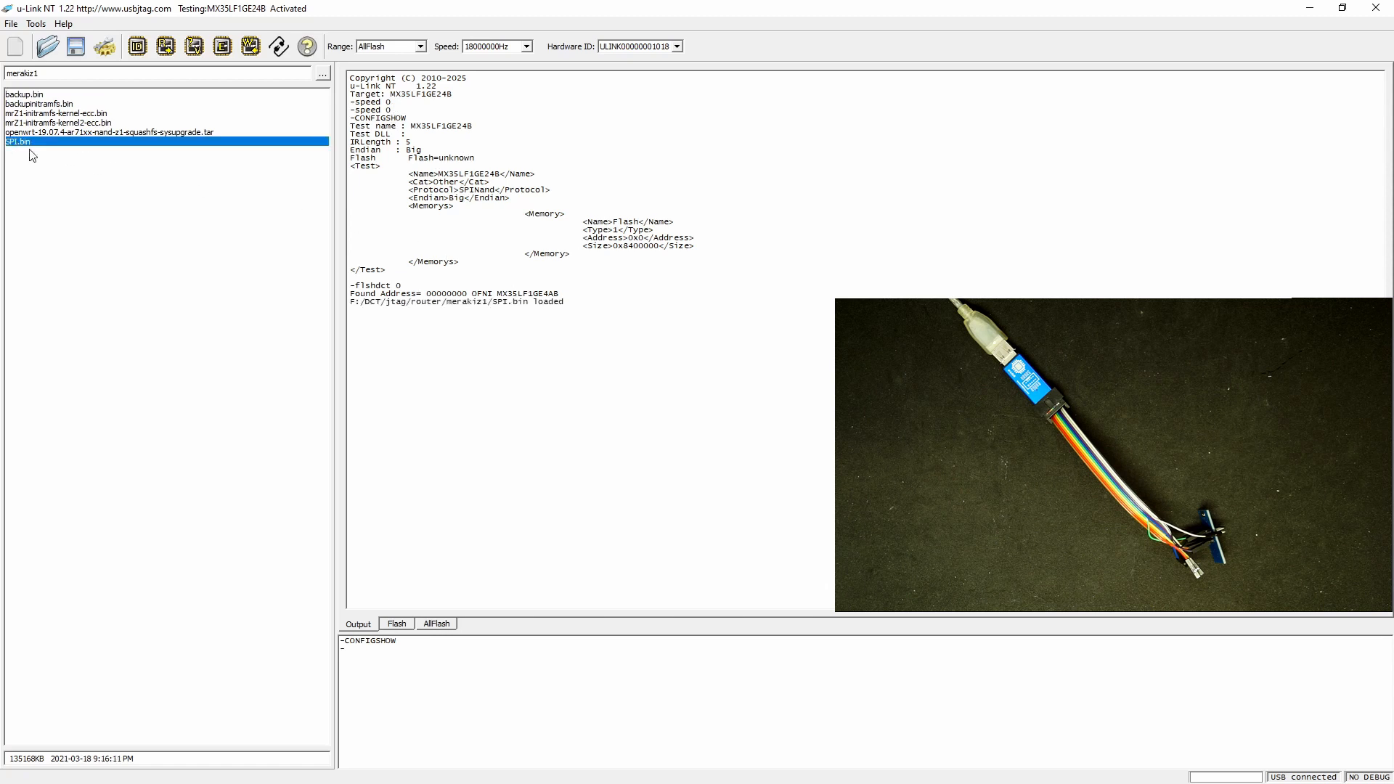
click(250, 45)
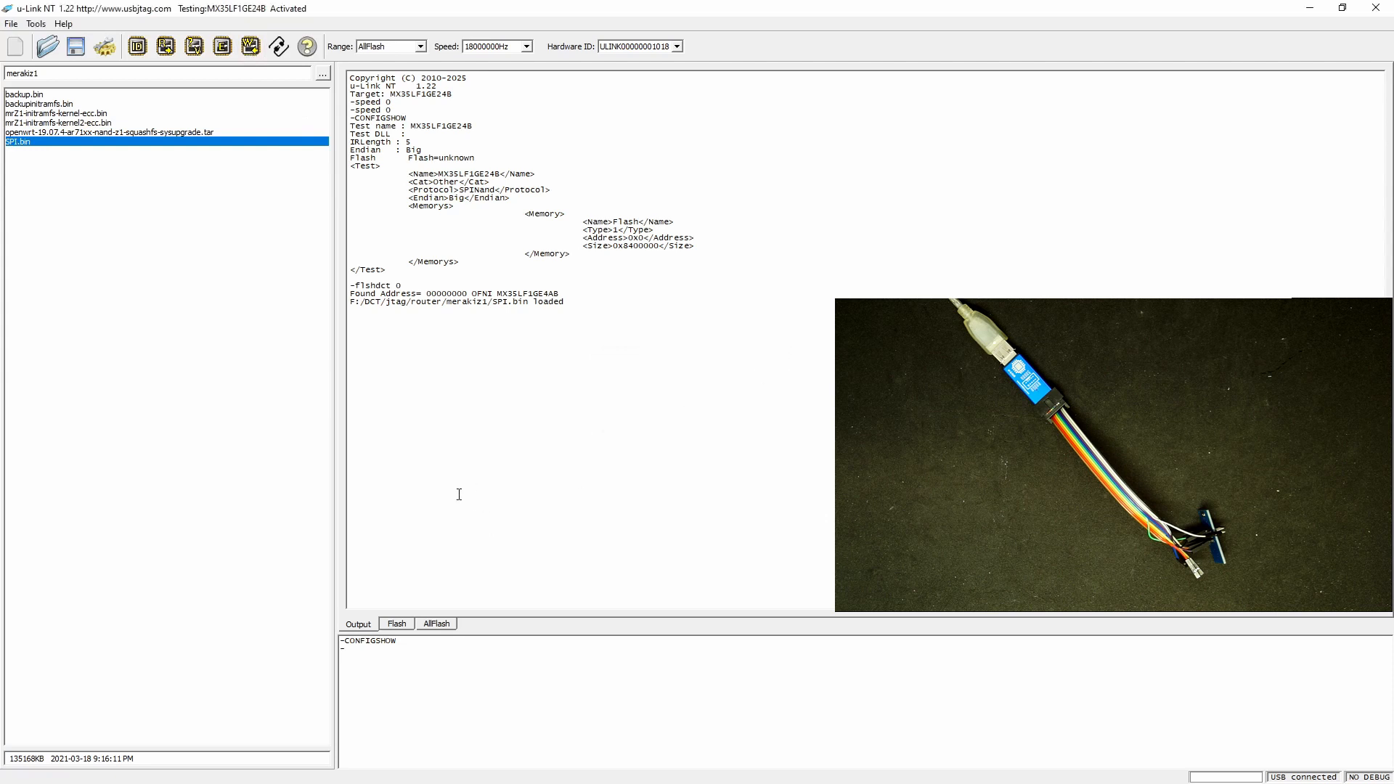
click(396, 623)
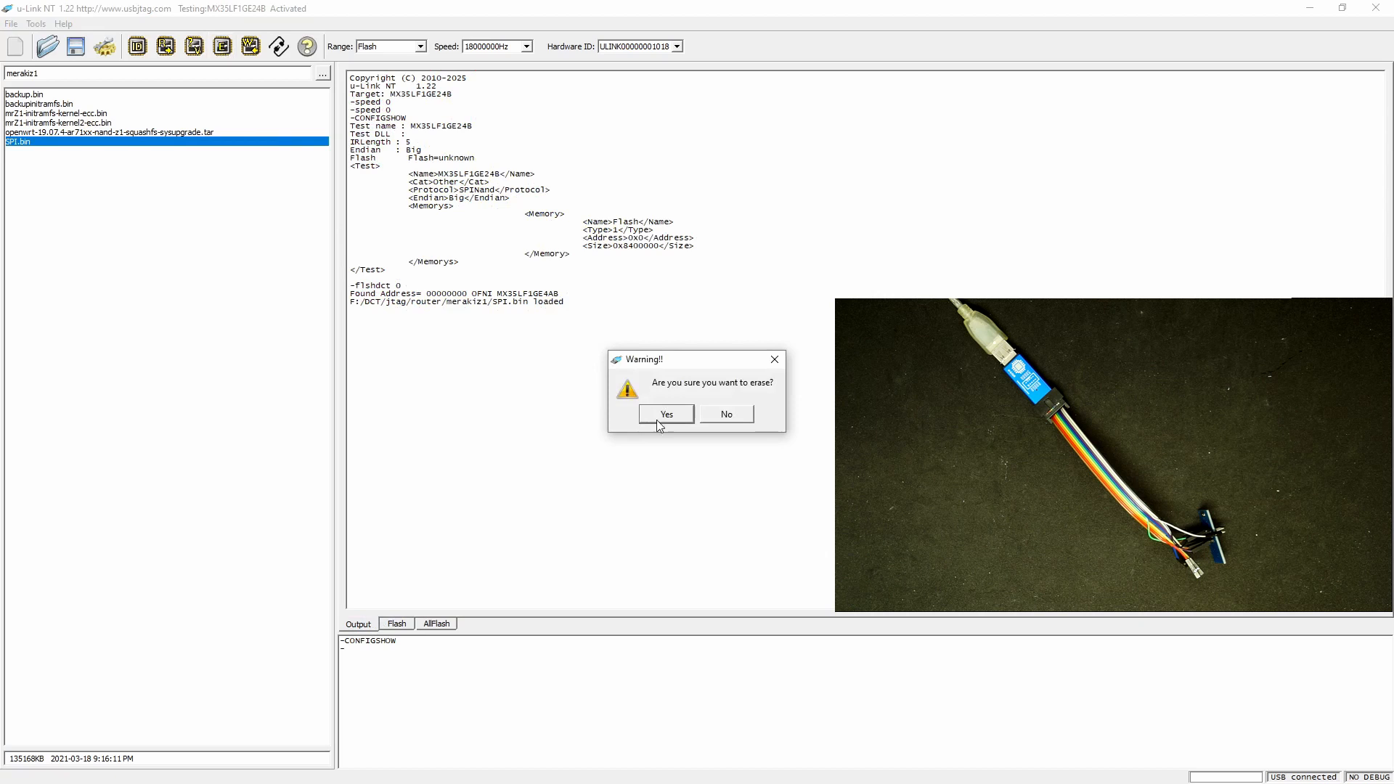
click(665, 414)
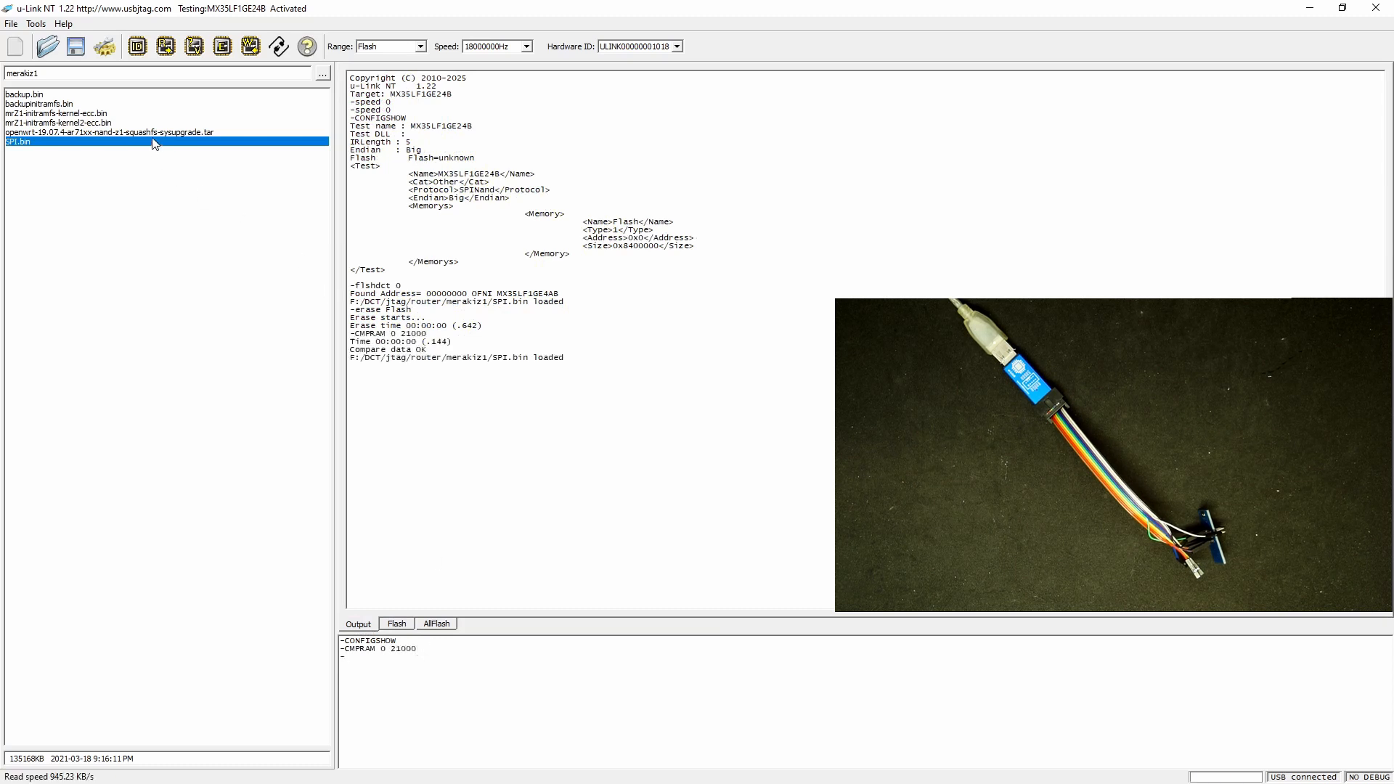
click(250, 47)
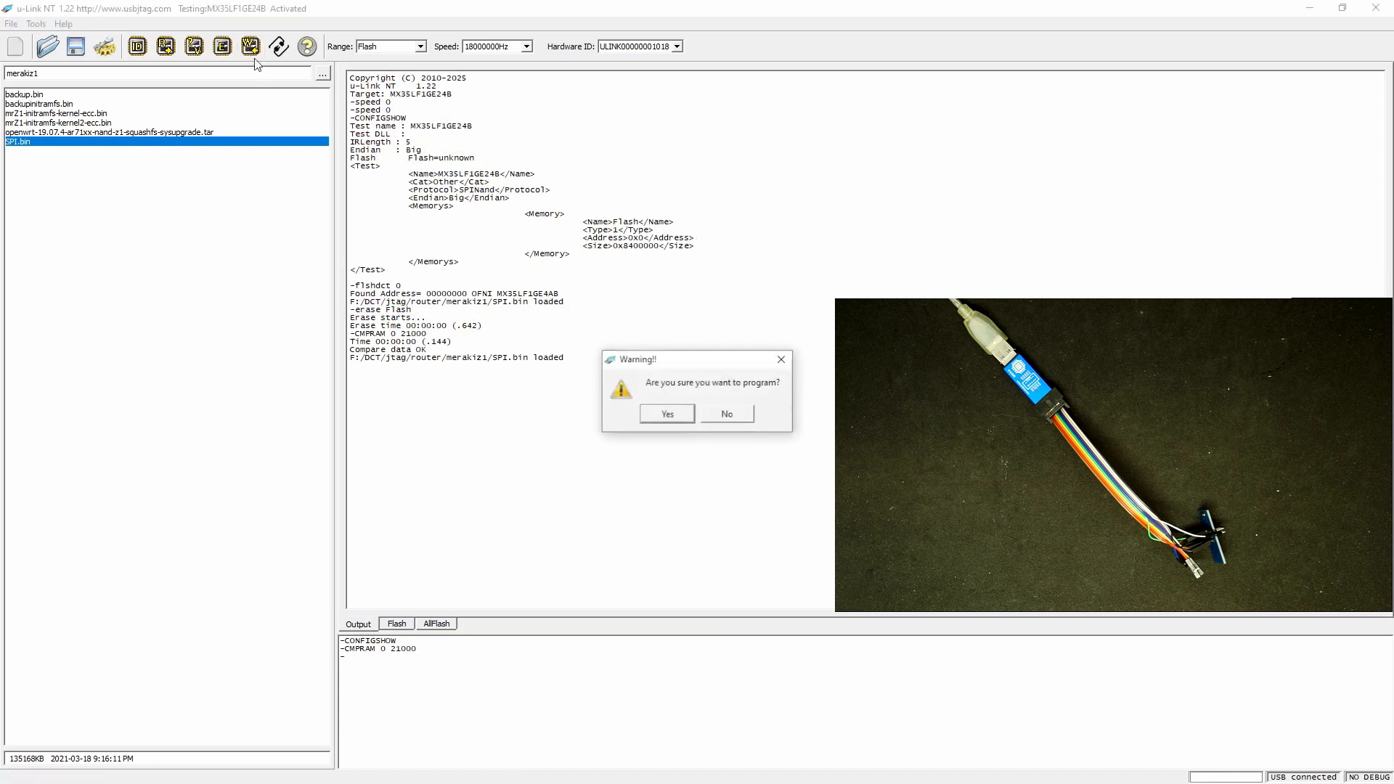
Step: Confirm programming SPI.bin until program pass, then start verifying the flash
click(667, 414)
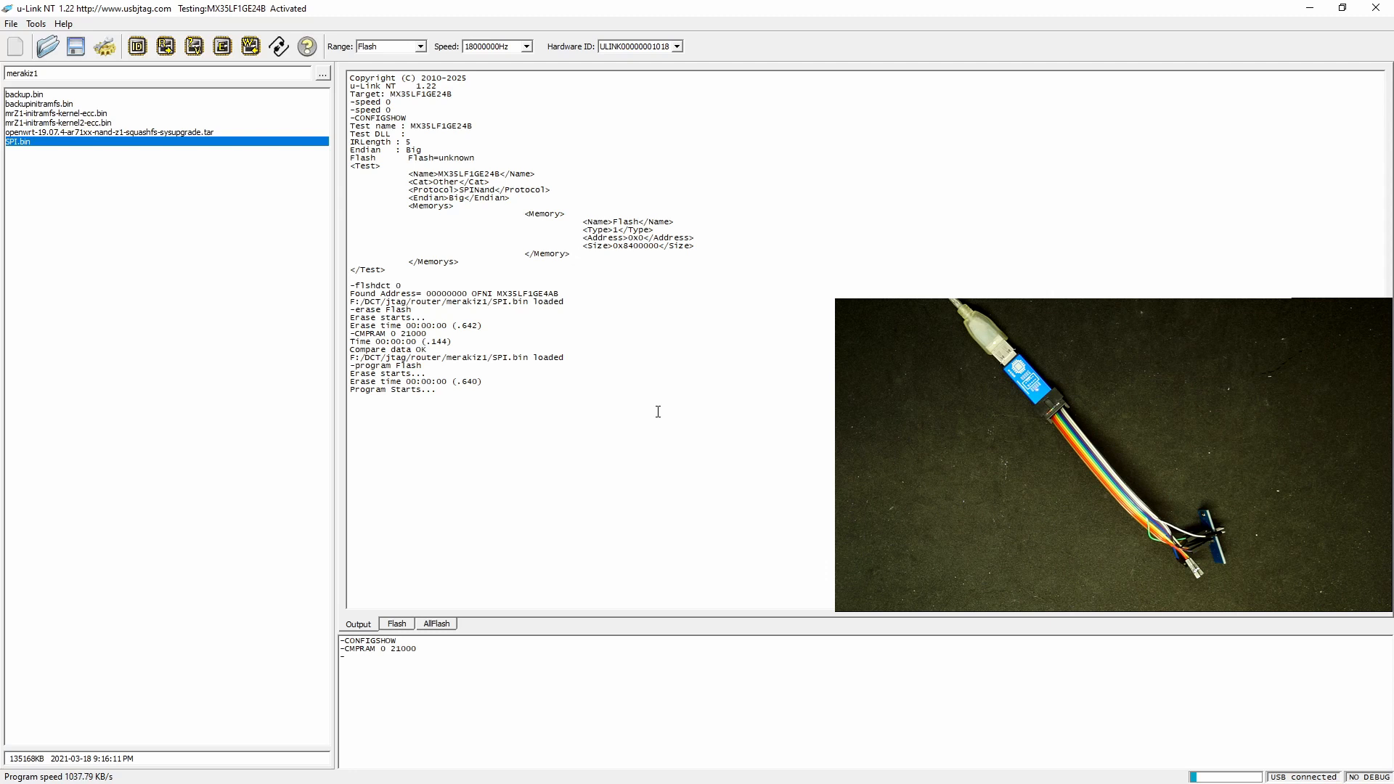
mouse_move(652, 421)
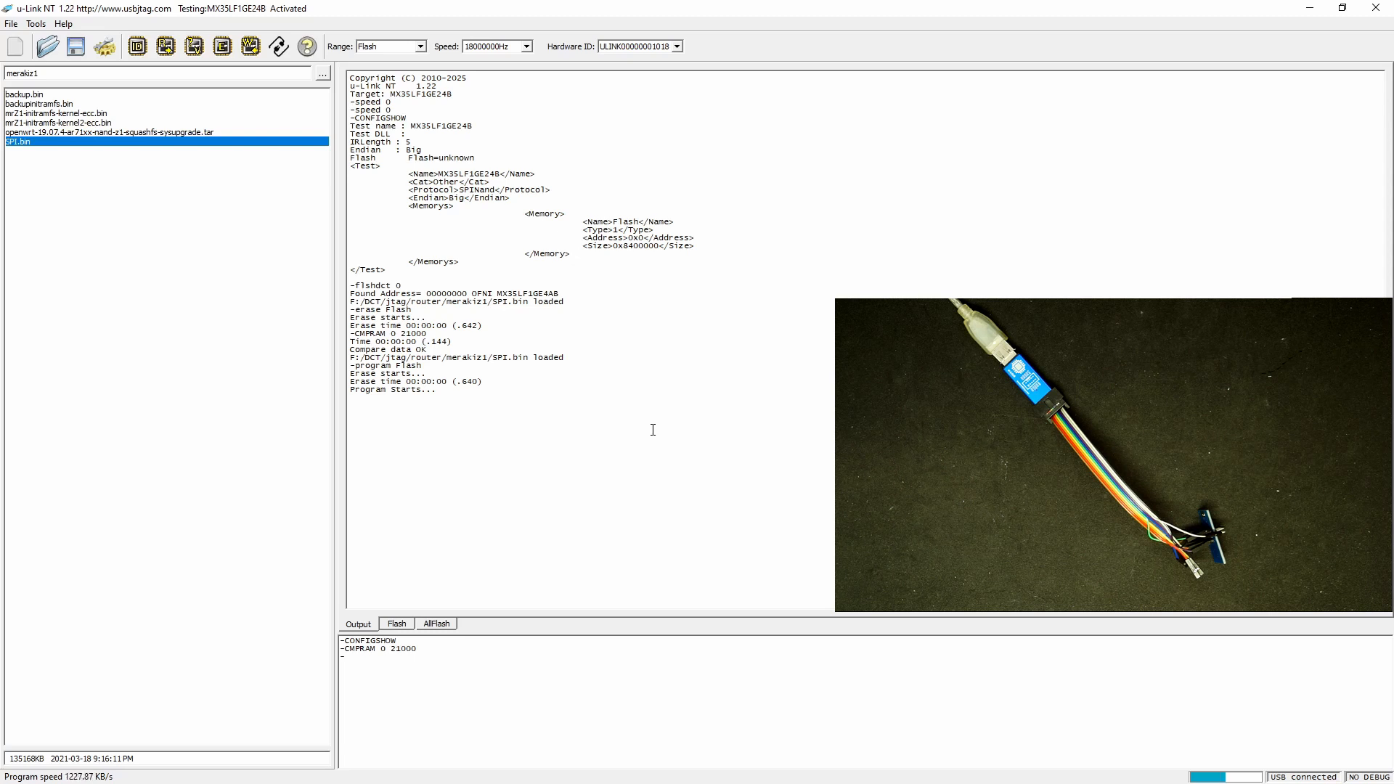
mouse_move(1099, 636)
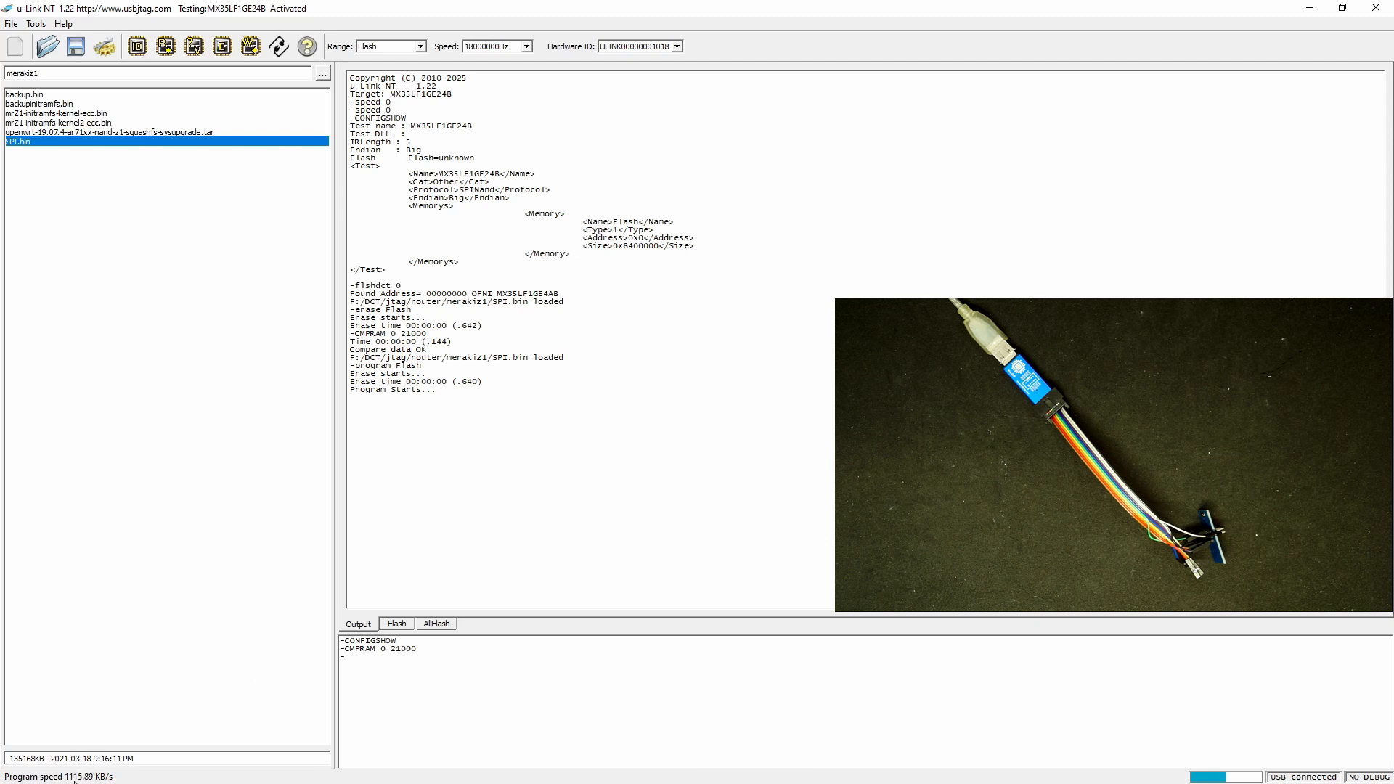
mouse_move(331, 714)
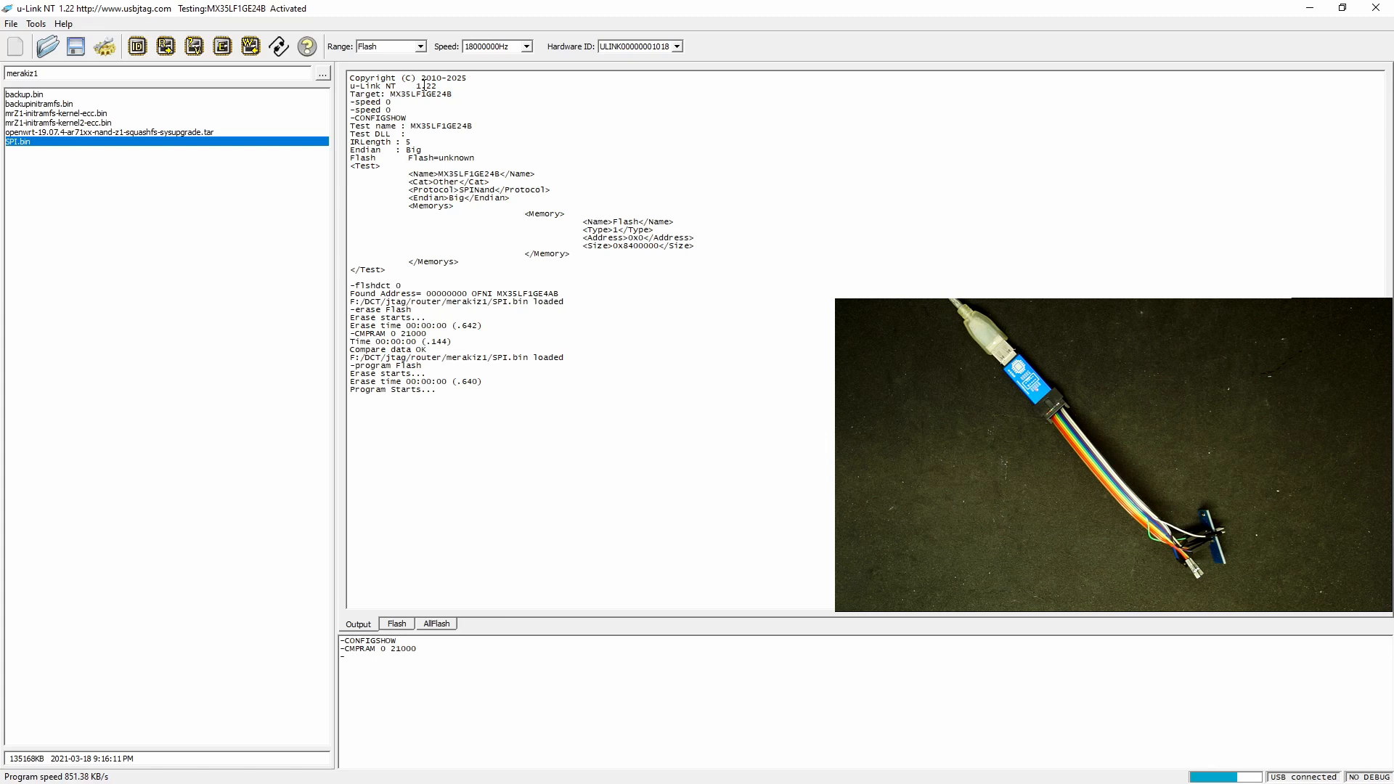
mouse_move(453, 101)
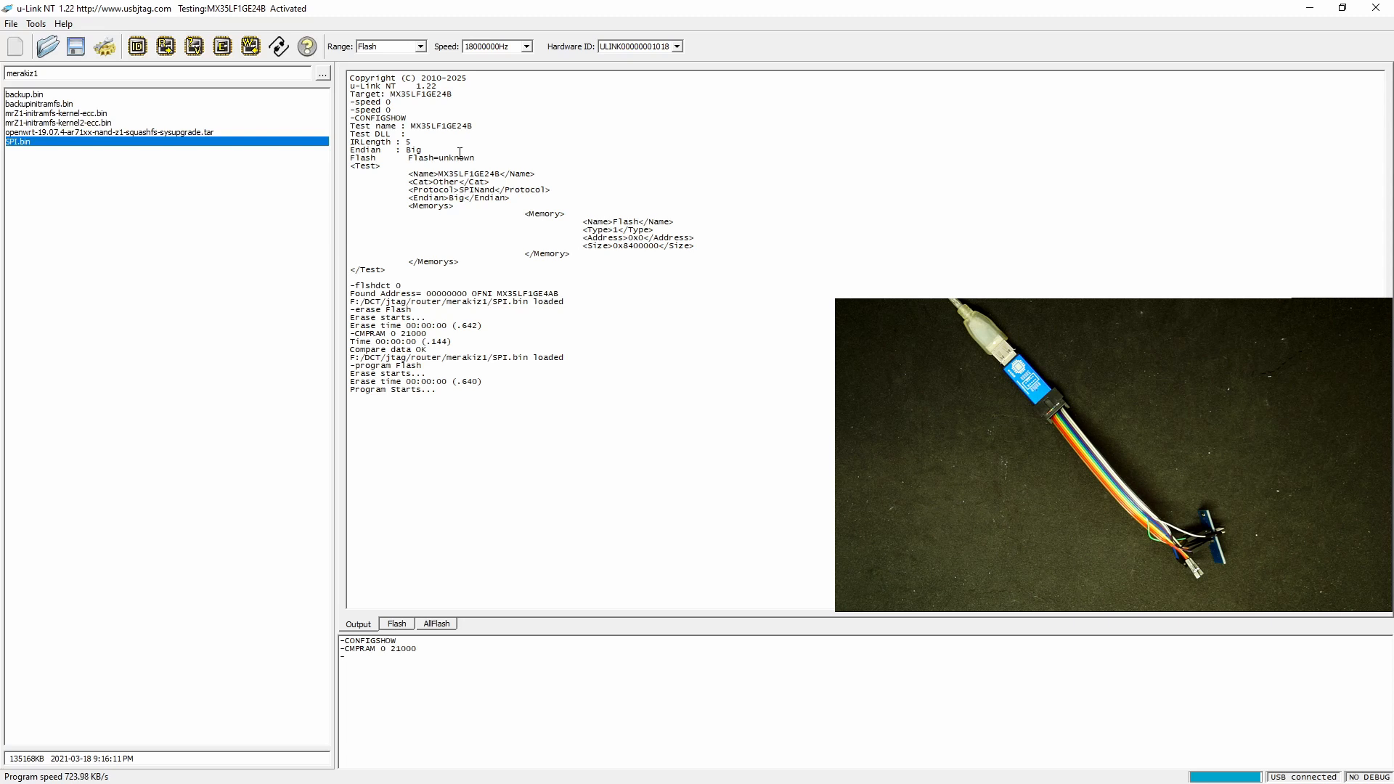
mouse_move(539, 315)
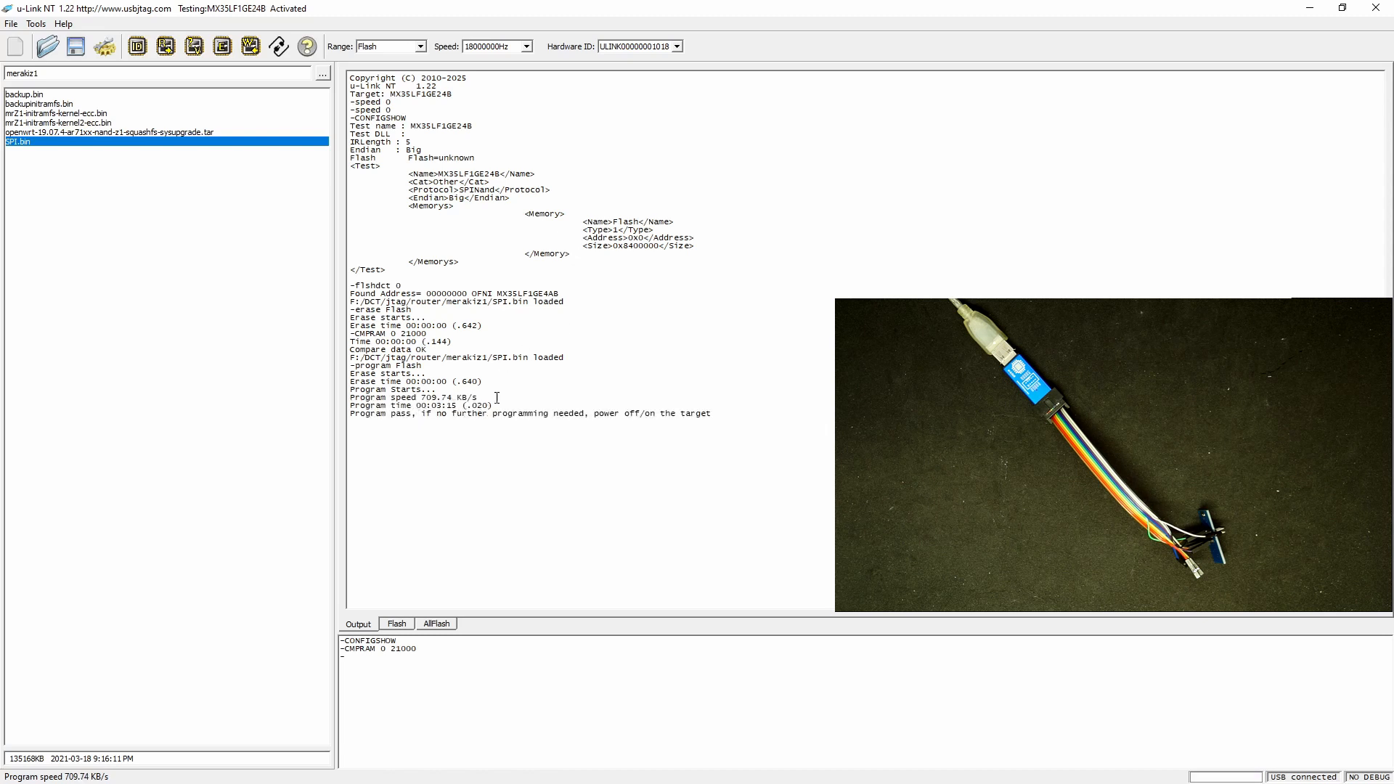
click(193, 47)
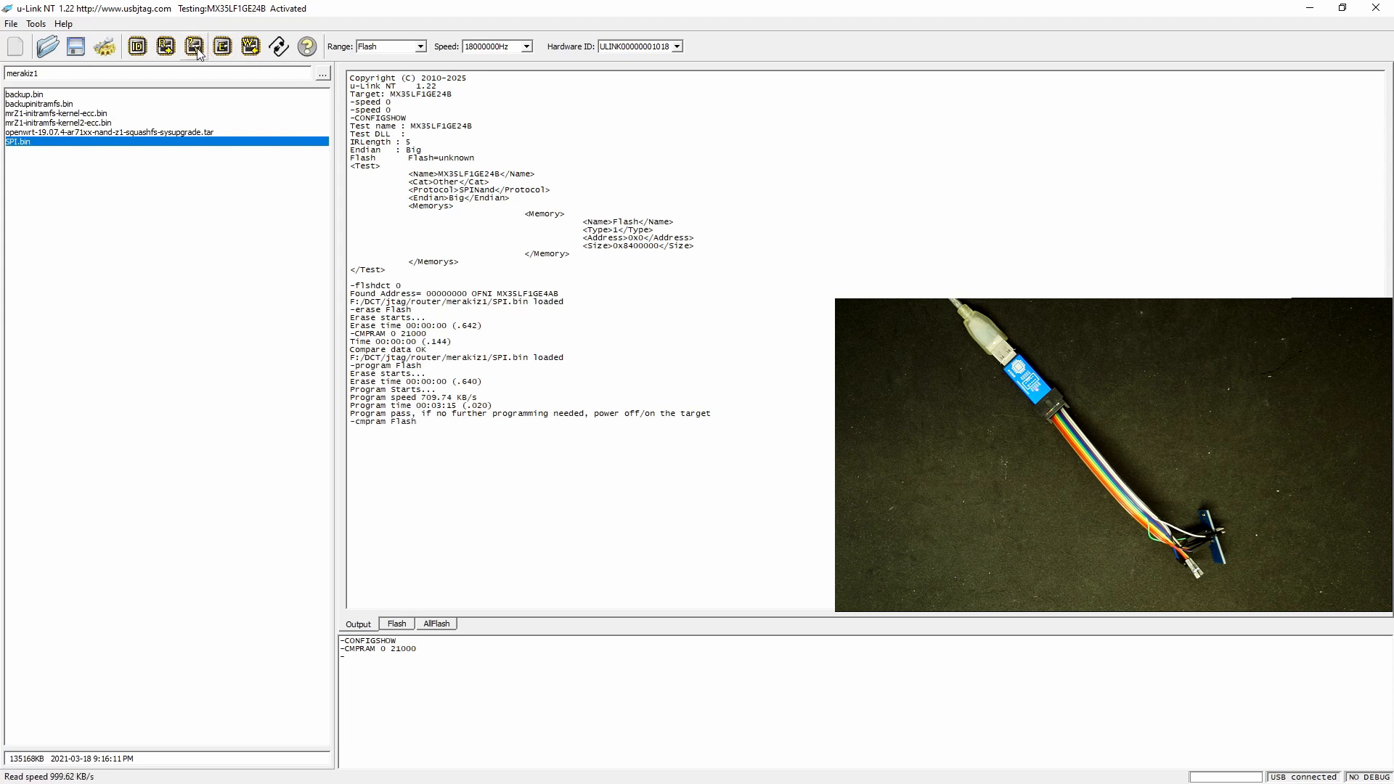